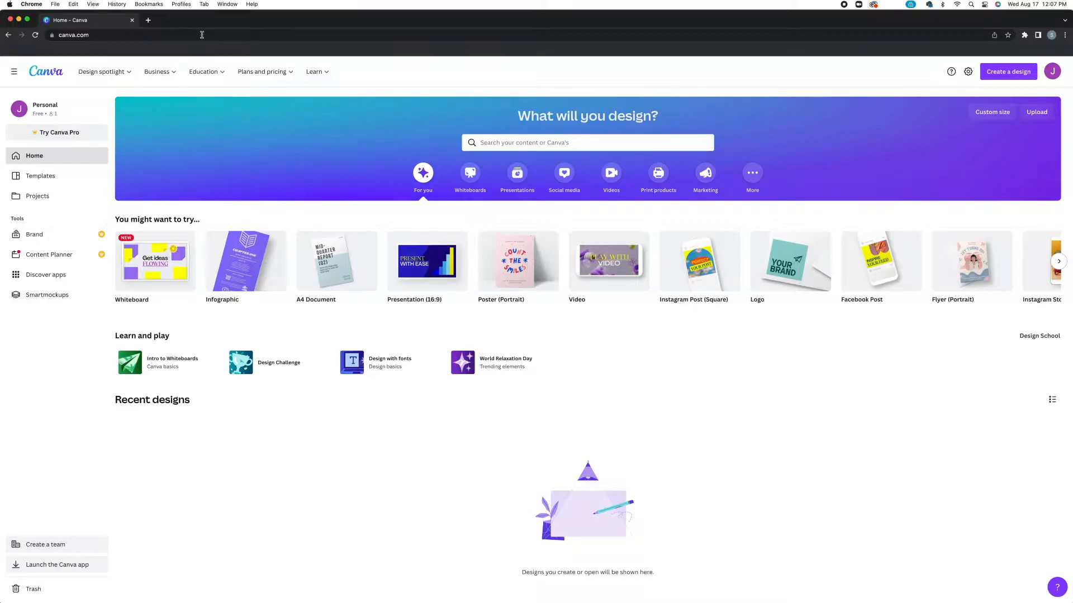
mouse_move(40, 176)
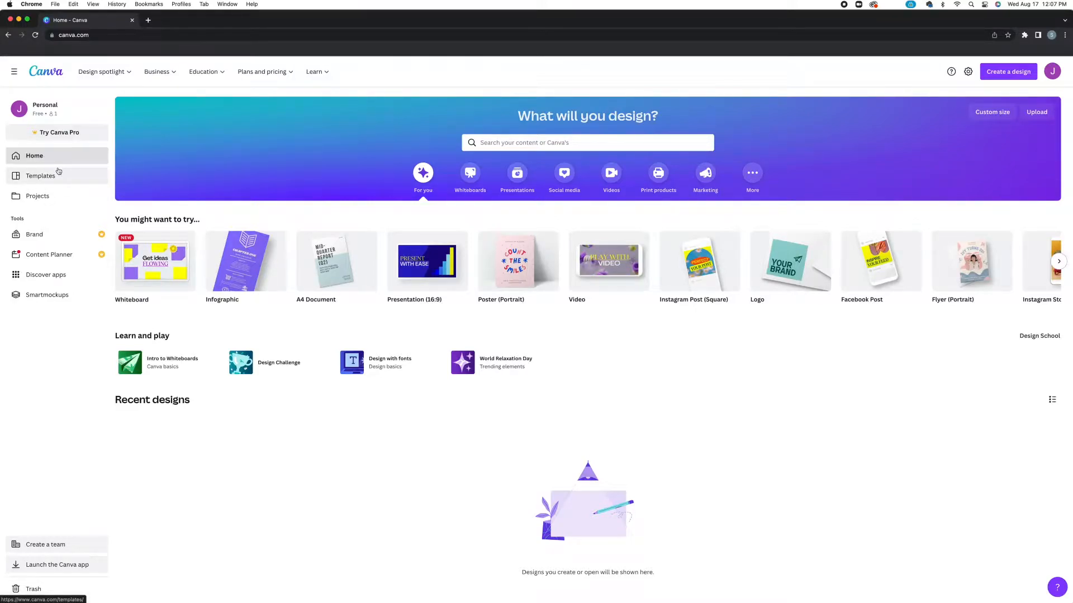
- Open the Orange White We're Hiring portrait poster template in a new tab, then return home
left_click(39, 176)
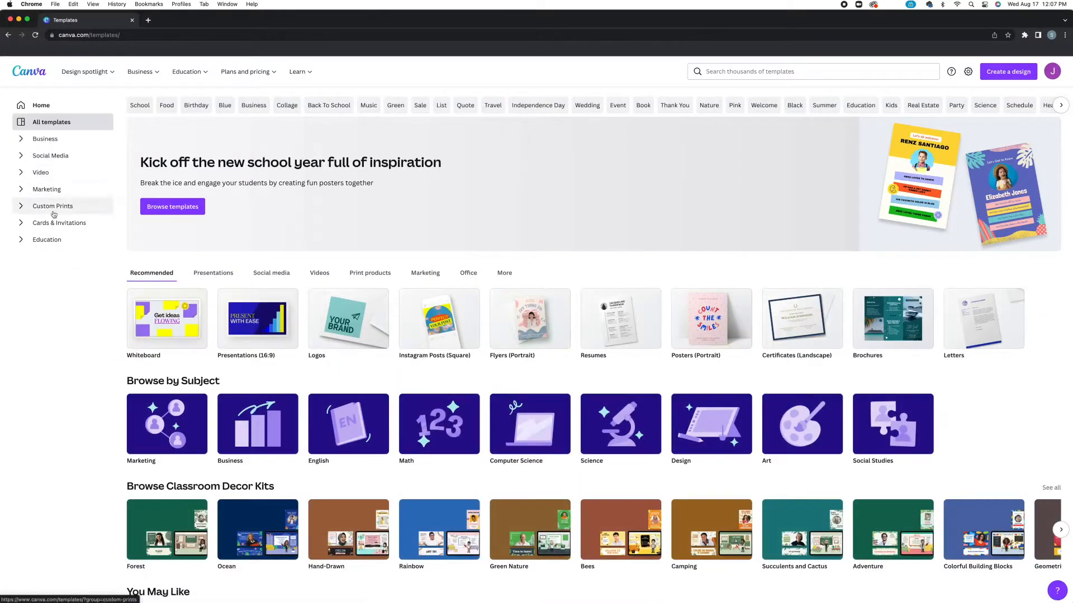
scroll("down", 3)
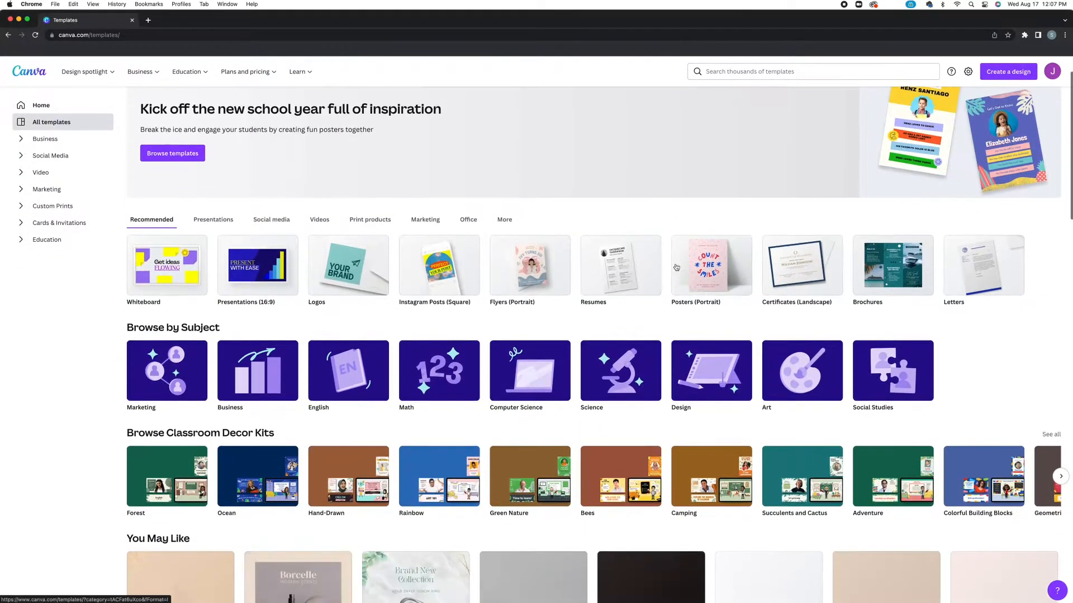
left_click(710, 266)
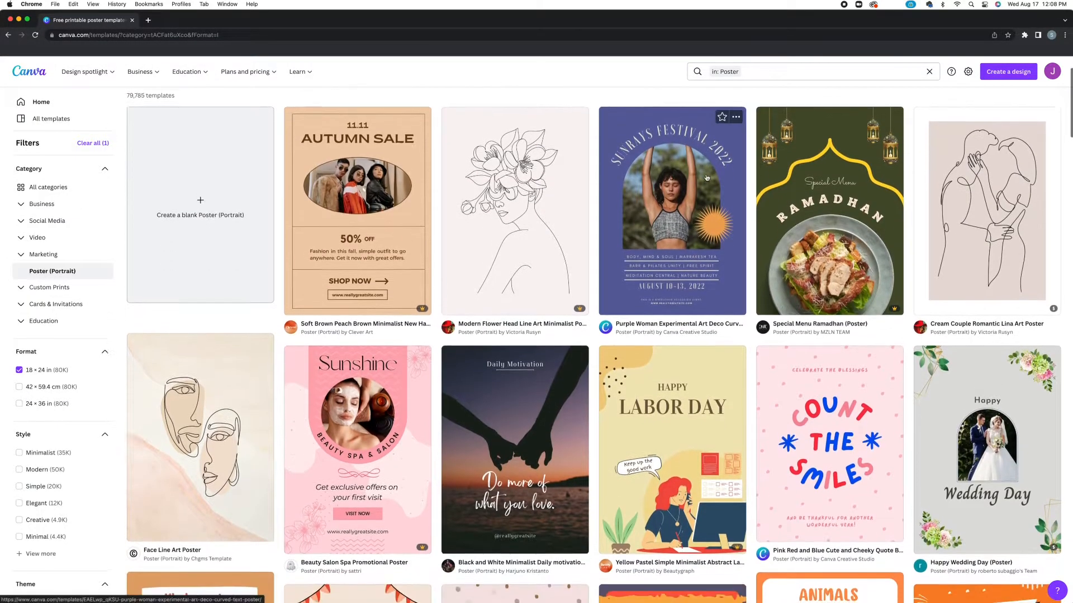
scroll("down", 3)
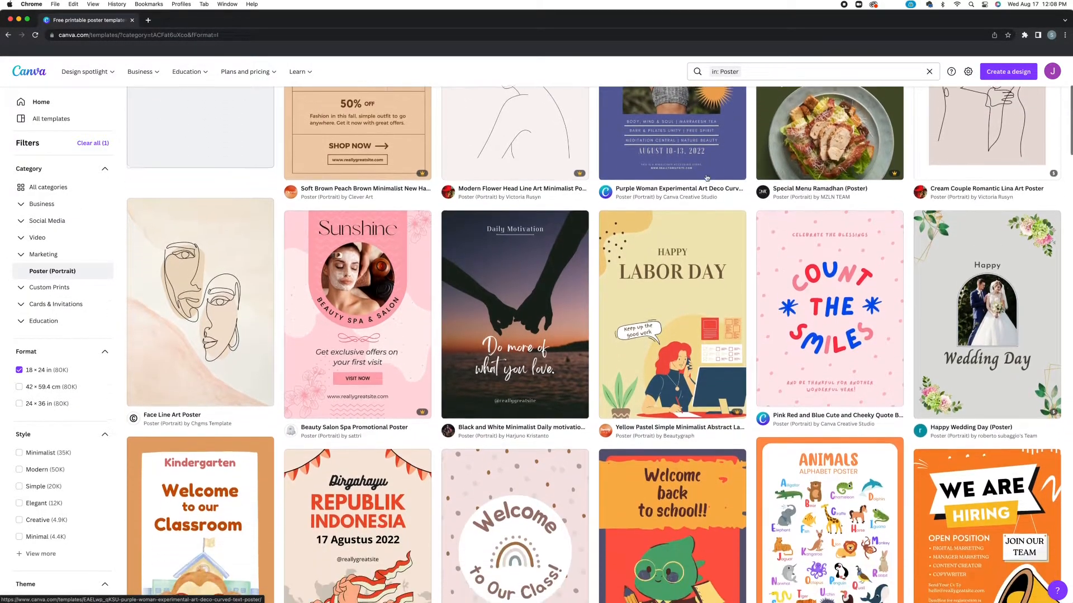
scroll("down", 3)
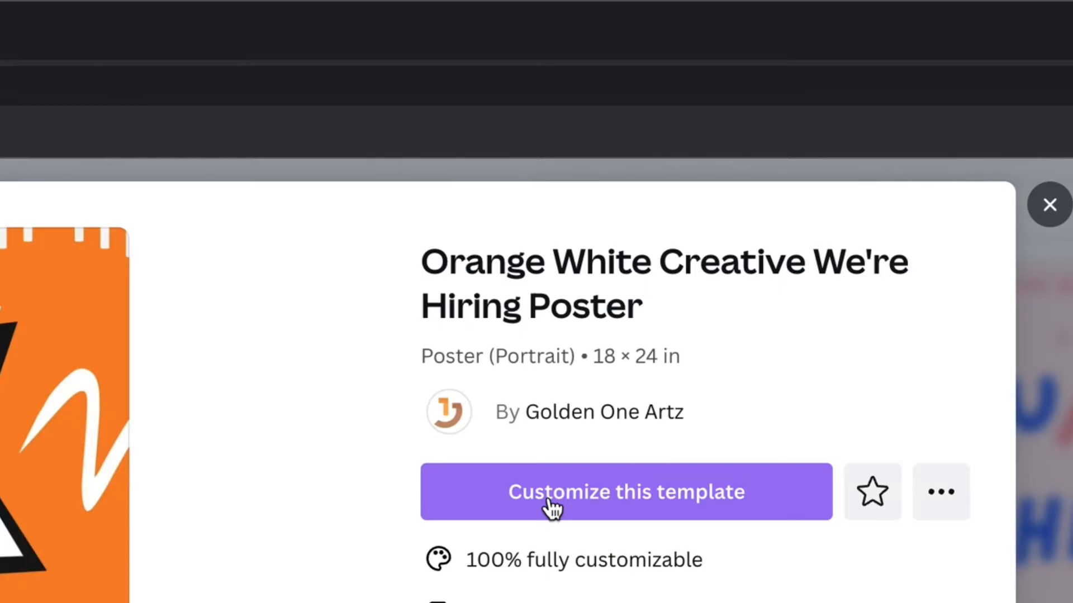
left_click(625, 492)
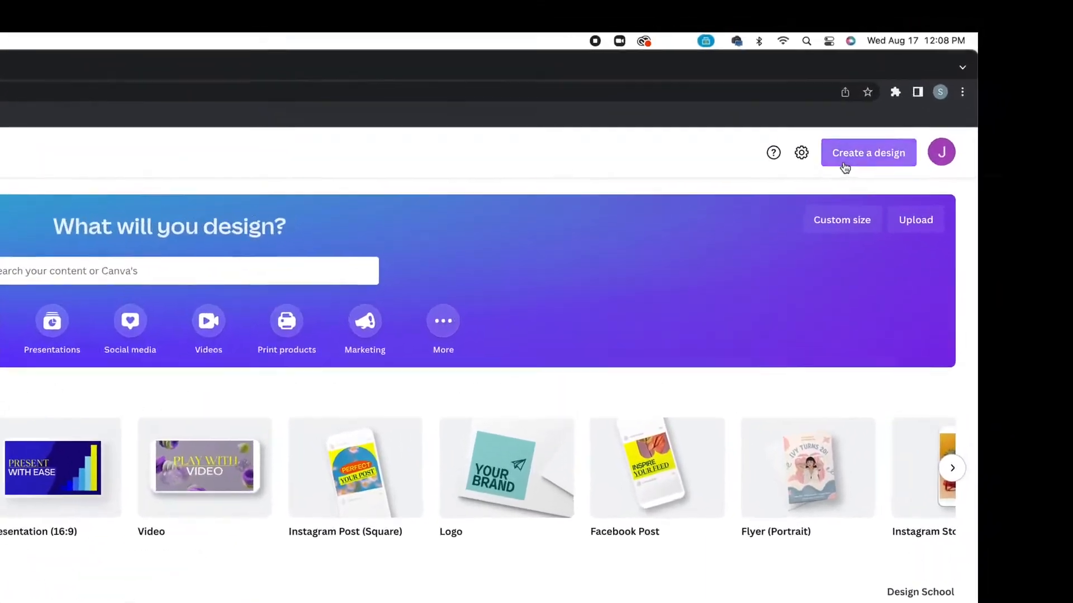
- Create a new custom-size blank design measuring 1080 by 1920 px
left_click(868, 152)
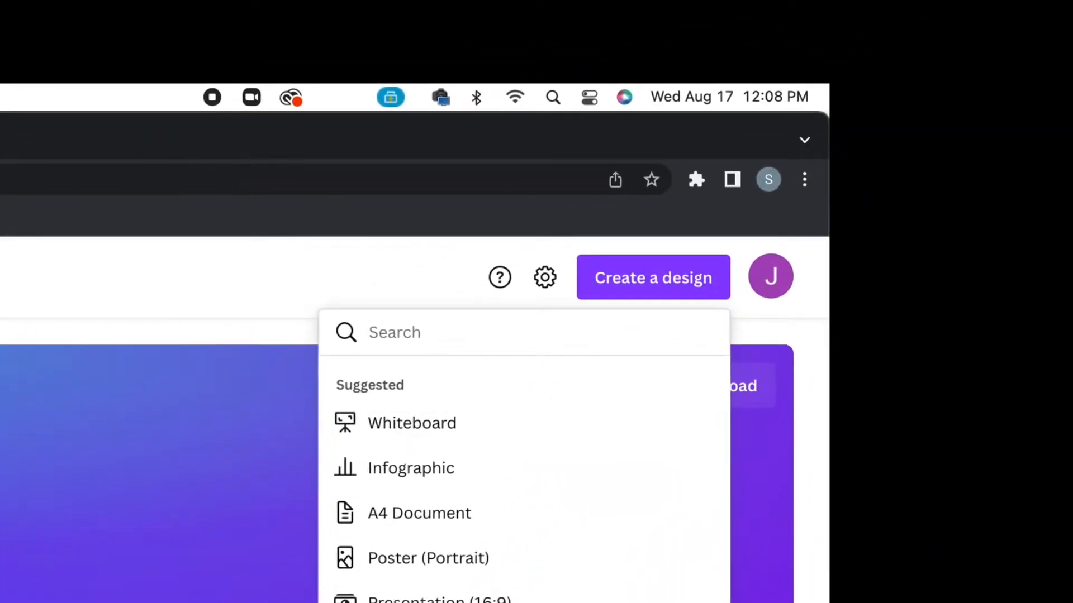
scroll("down", 3)
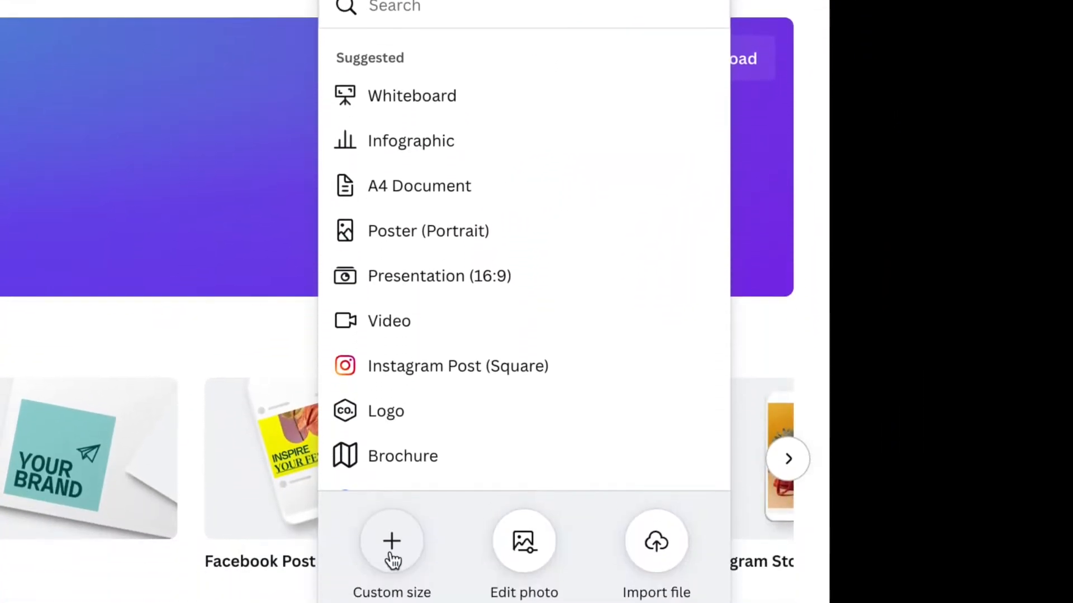
left_click(391, 544)
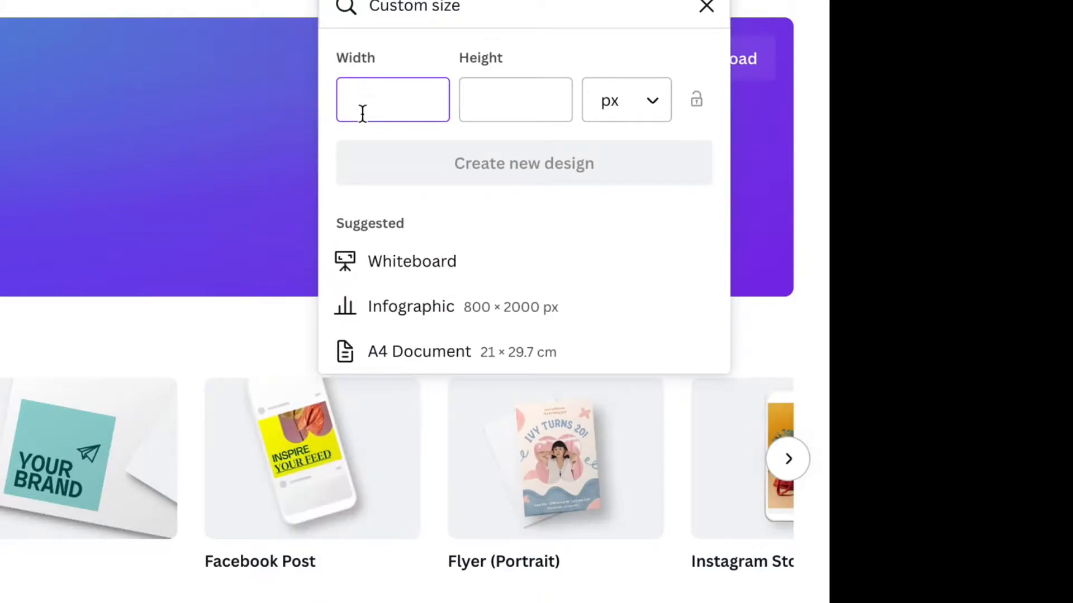
type("1080")
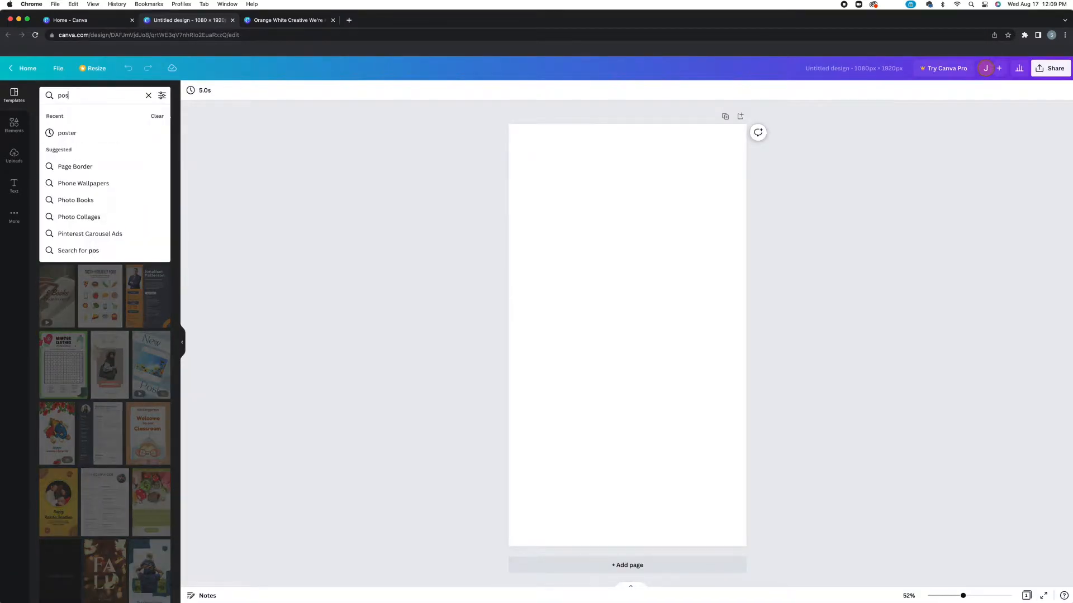
- Search templates for 'poster' and apply the orange We Are Hiring template to the page
left_click(67, 133)
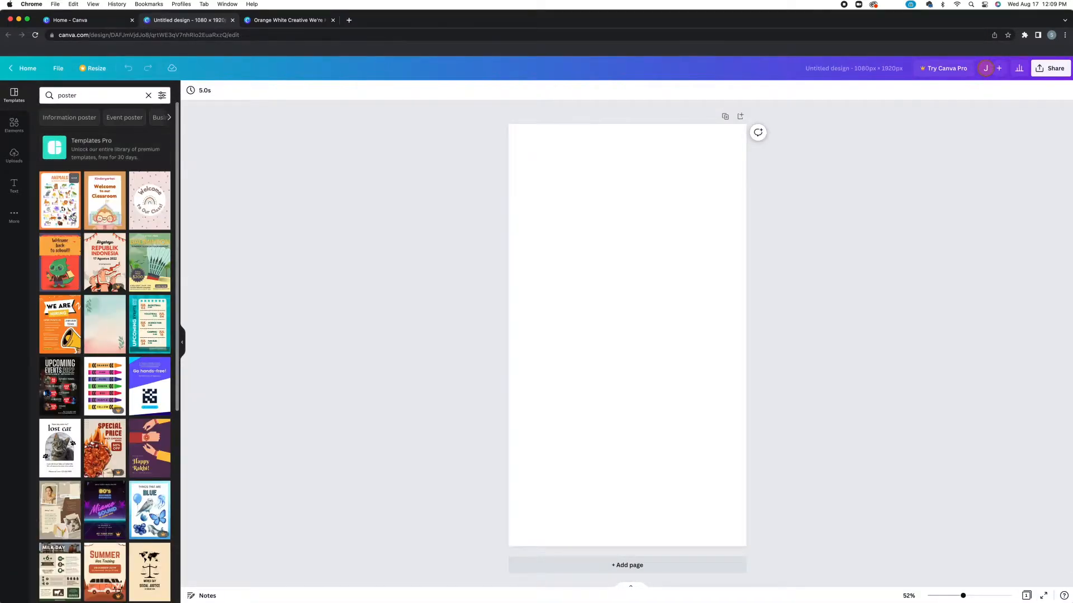
left_click(60, 324)
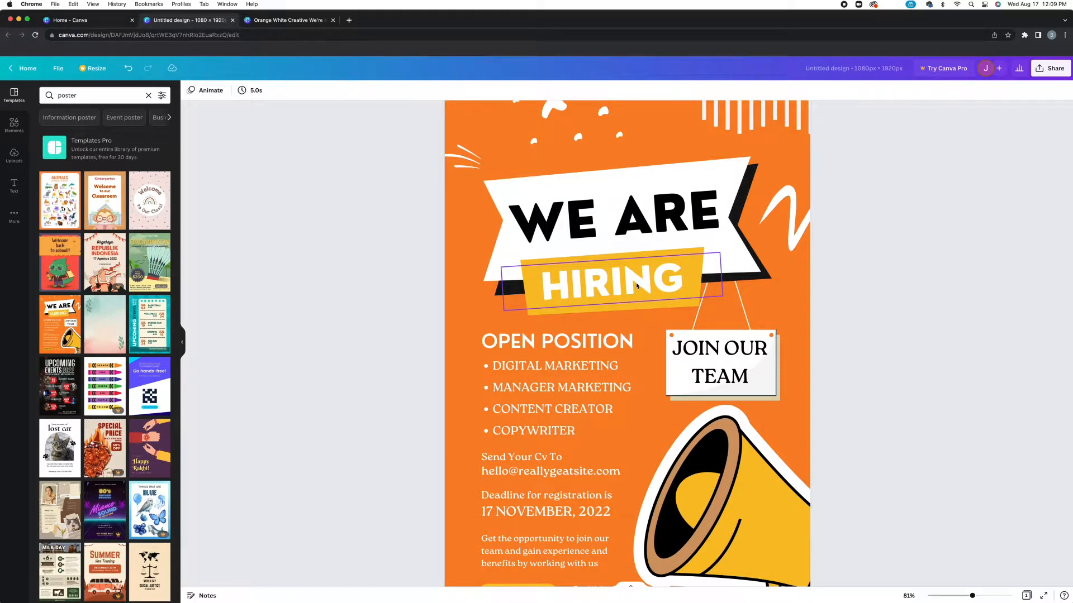
left_click(607, 279)
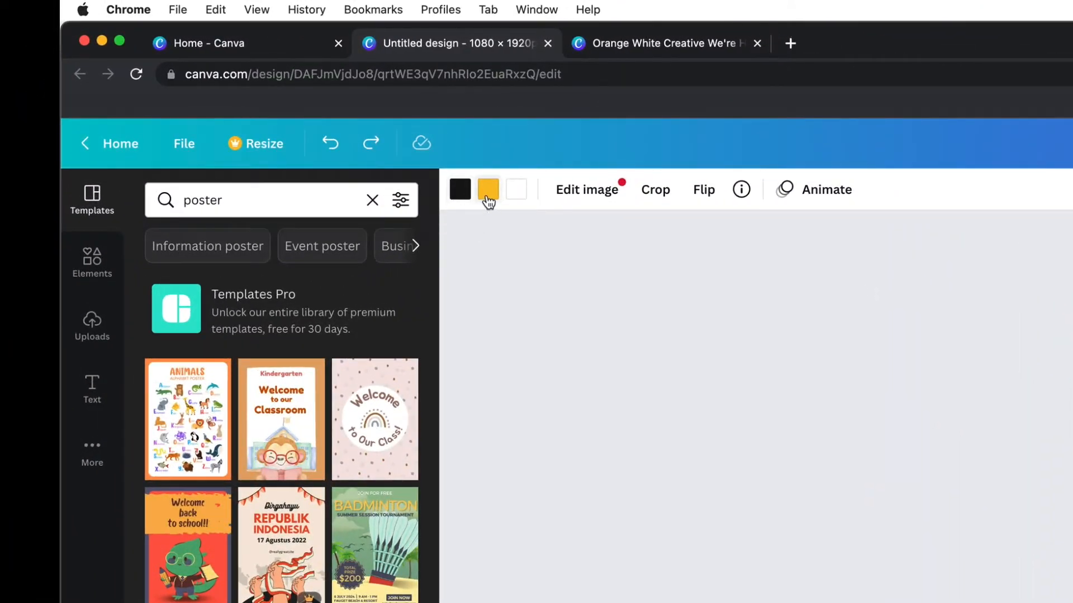
- Recolour the megaphone: pink outline, green inside and blue body
left_click(516, 189)
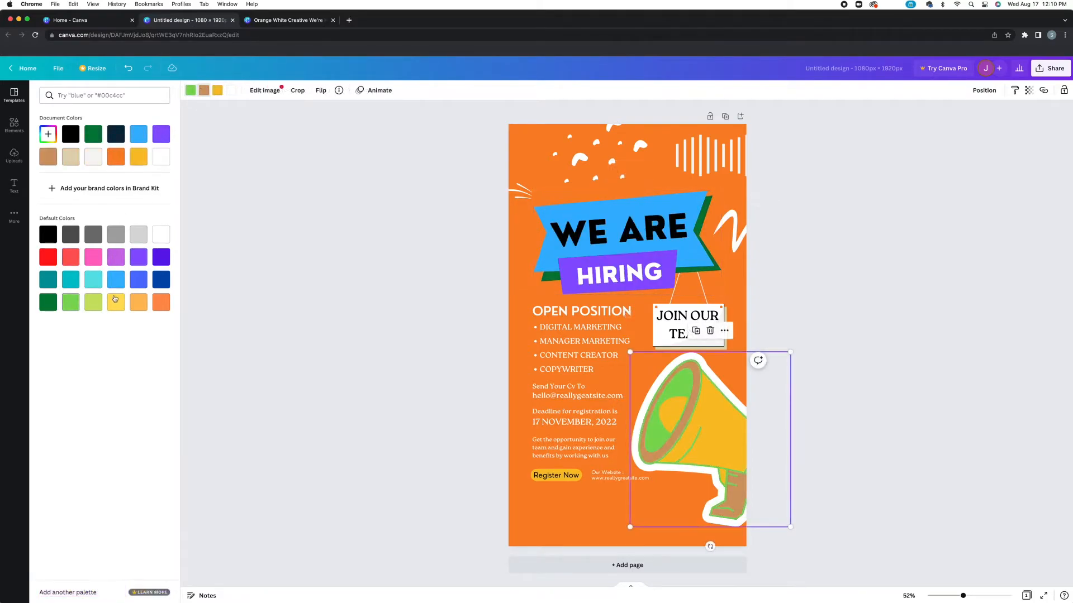
left_click(94, 256)
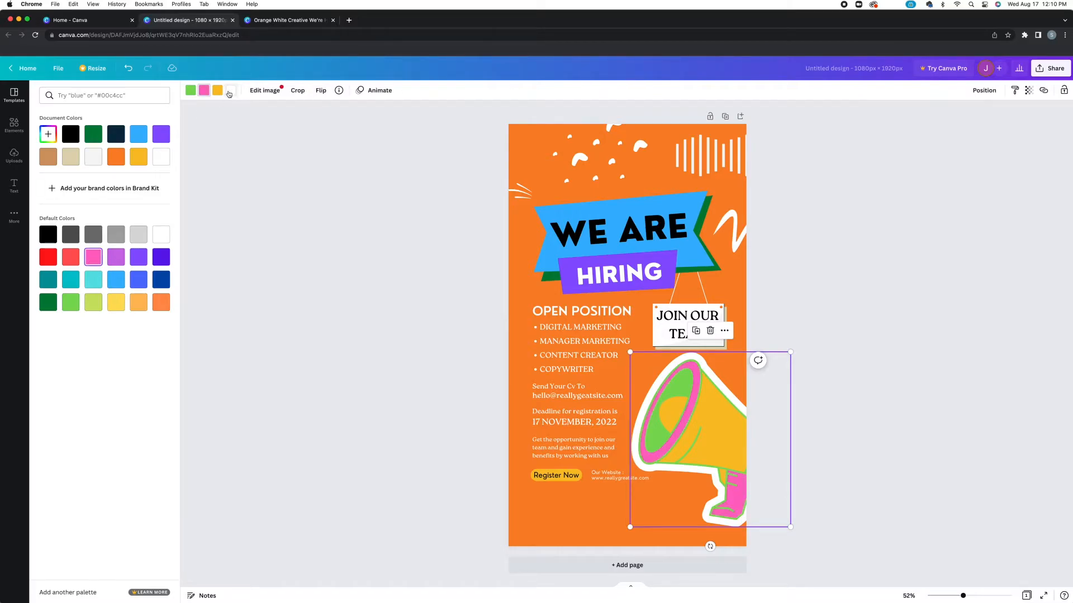
left_click(137, 279)
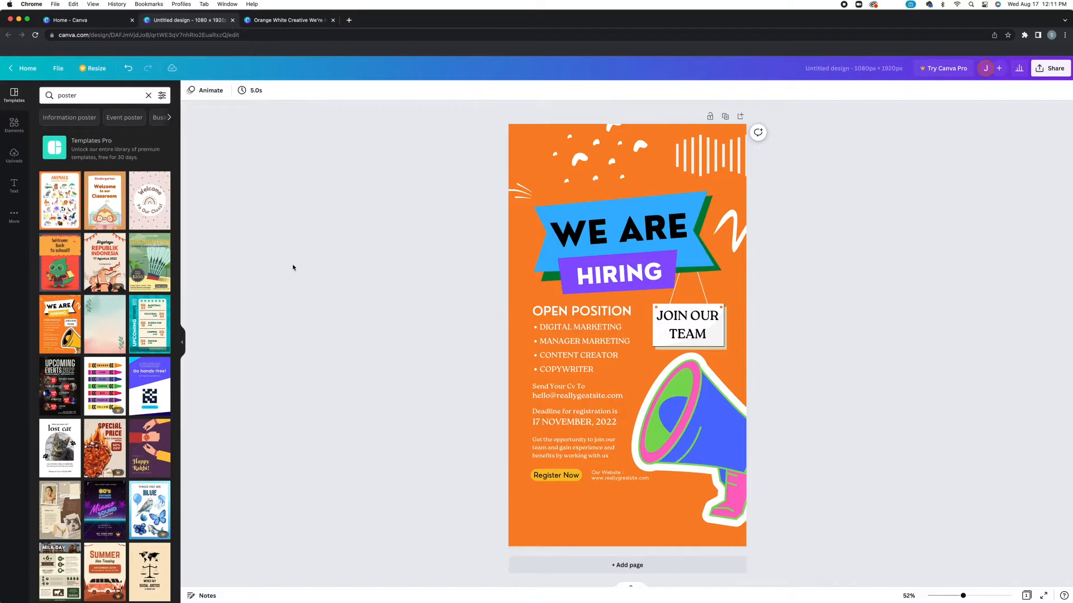
- Set the page background to purple and place the uploaded speaker photo across the middle
left_click(14, 125)
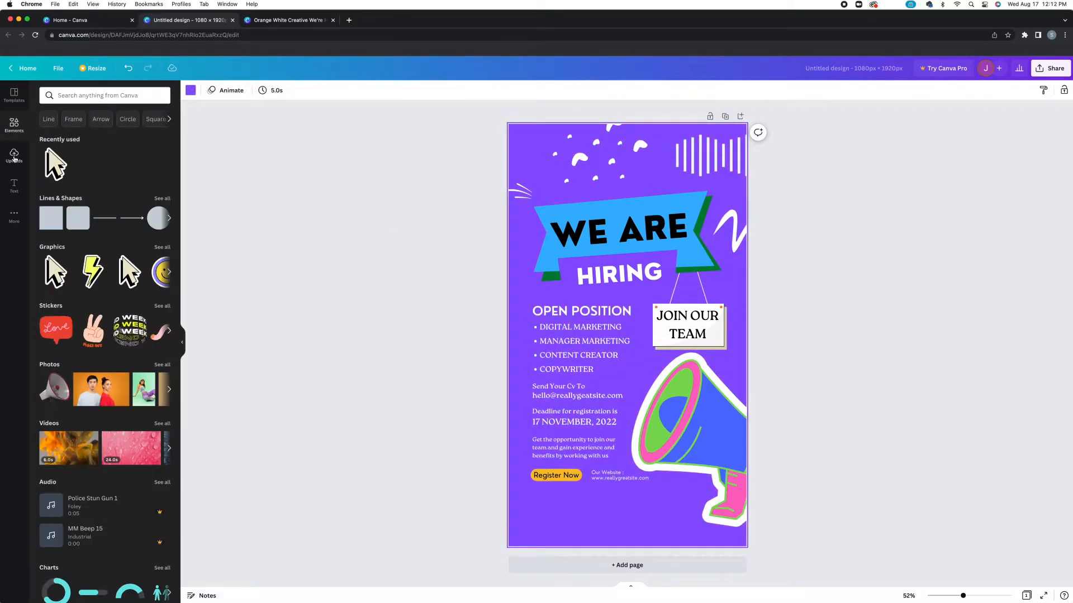
left_click(13, 155)
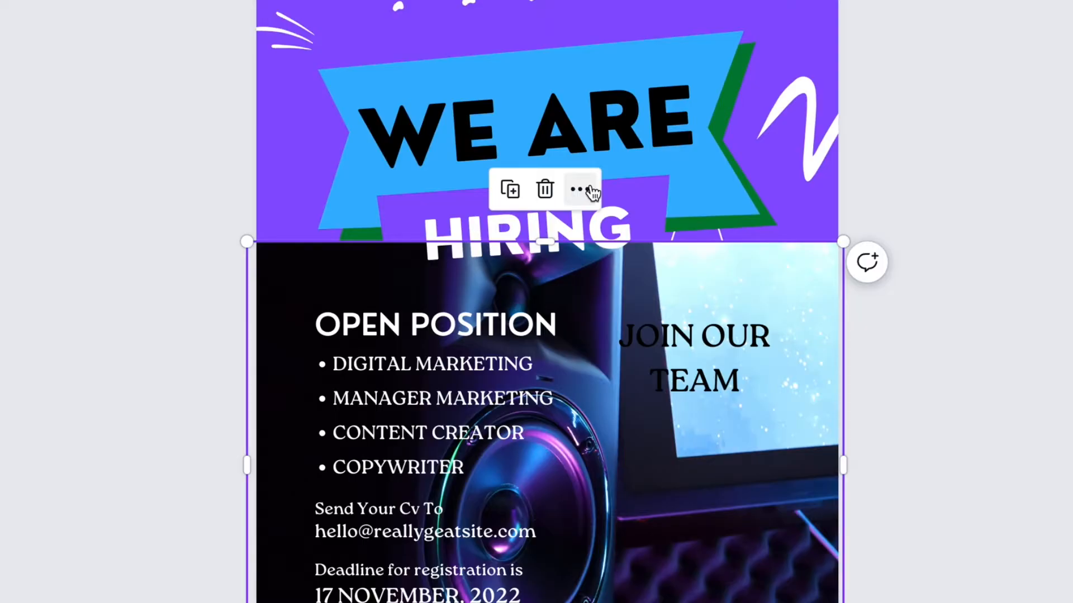
left_click(580, 189)
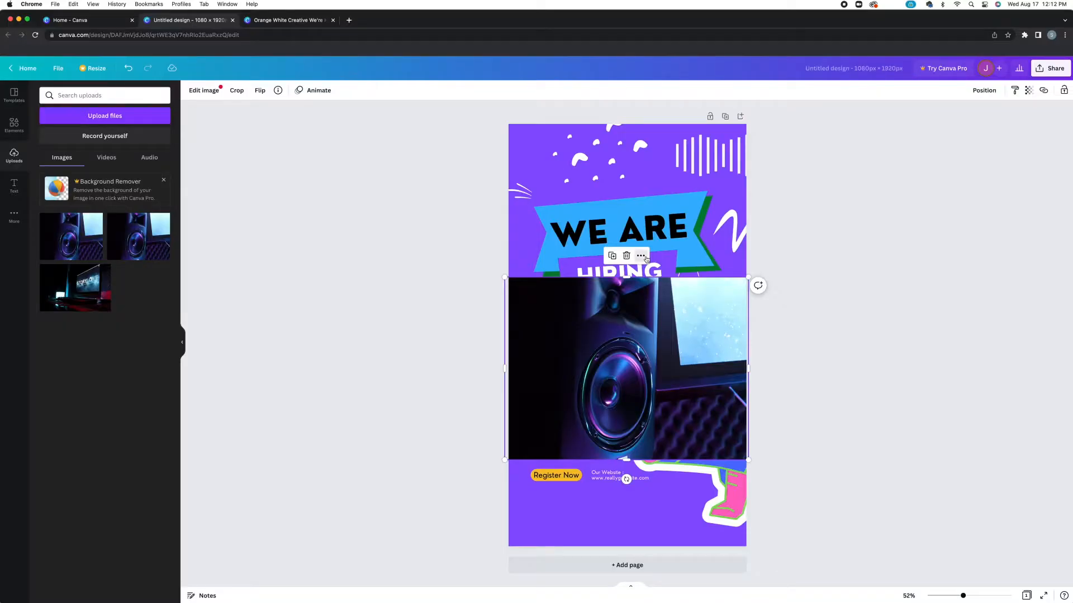
left_click(625, 256)
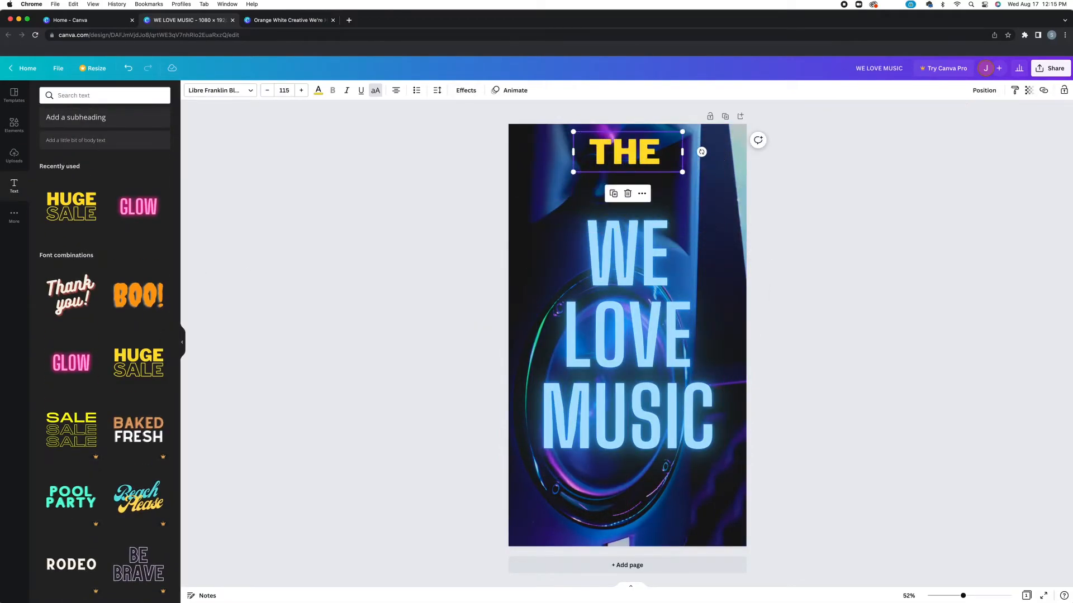
- Add neon WE LOVE MUSIC and hollow THE STUDIO text, foliage corners and Westside Media logo
left_click(317, 91)
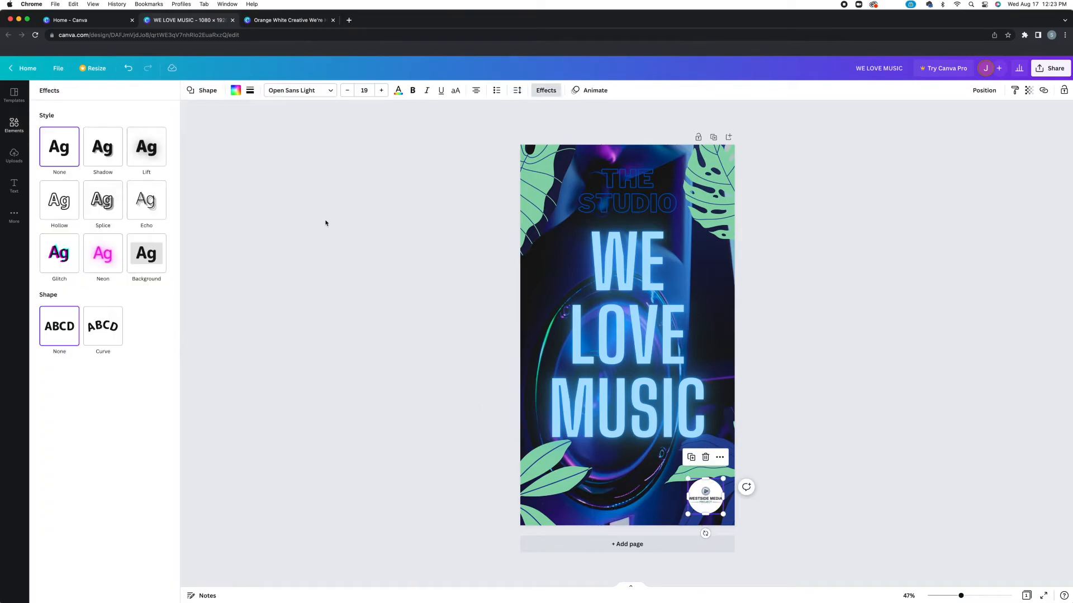
left_click(103, 253)
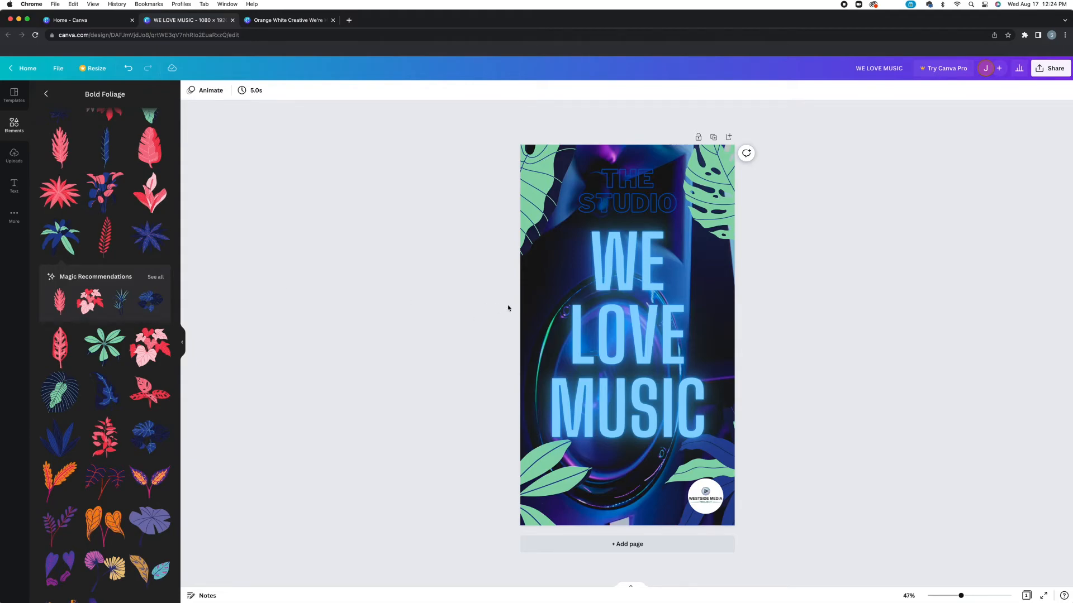
- Download the WE LOVE MUSIC poster as a PNG, keeping the 1080 × 1920 size
left_click(58, 68)
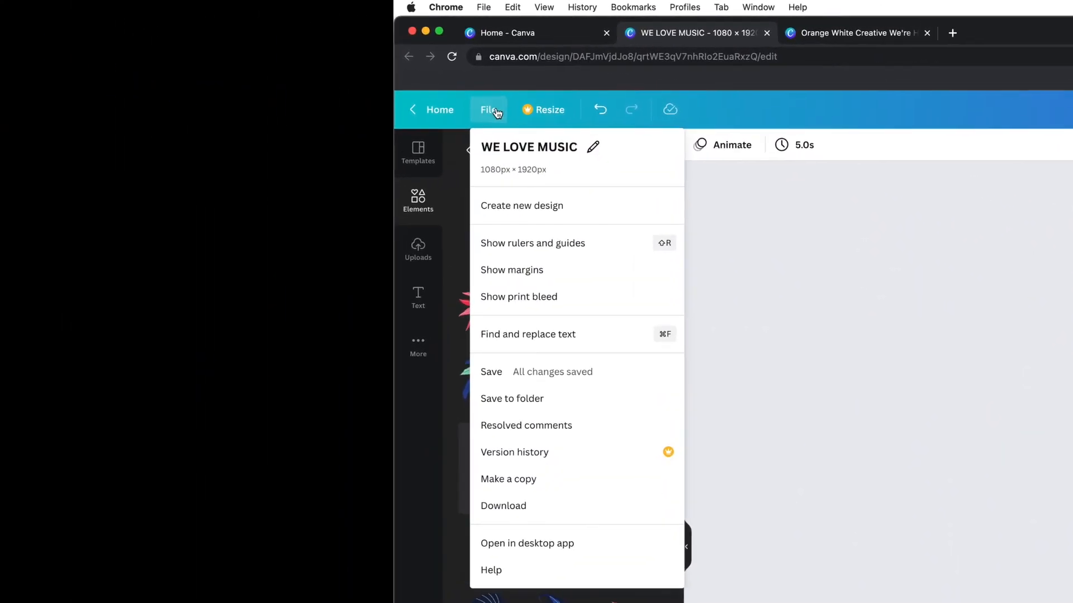
left_click(489, 110)
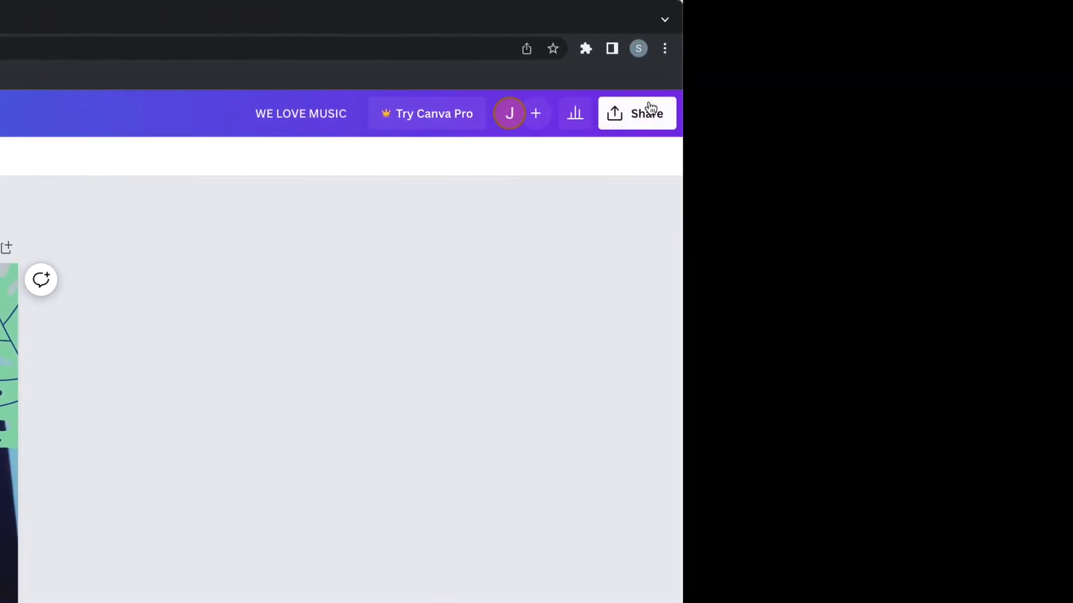
left_click(636, 113)
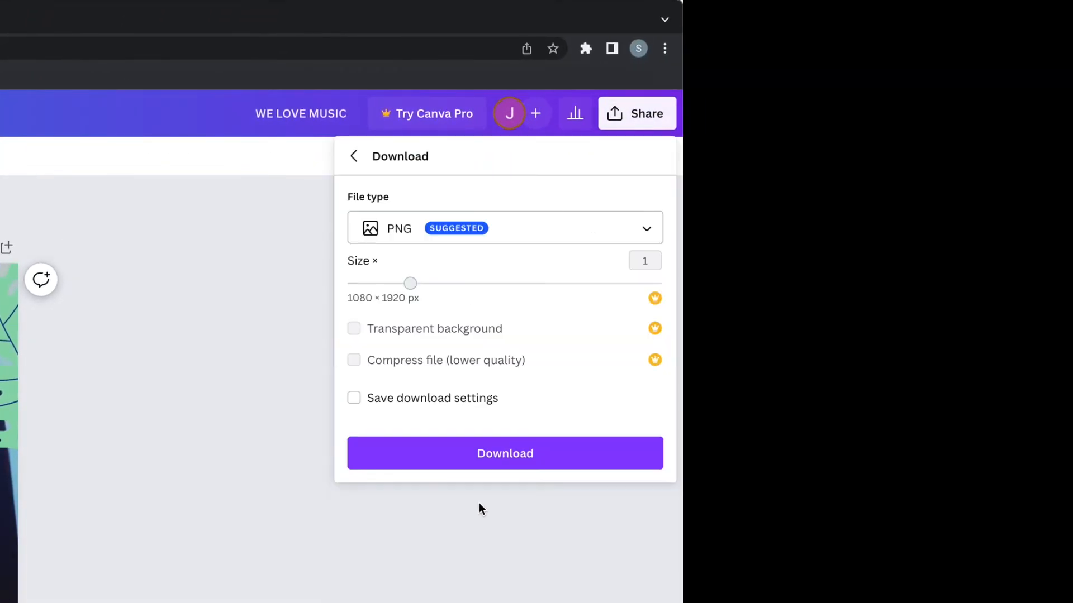
left_click(504, 453)
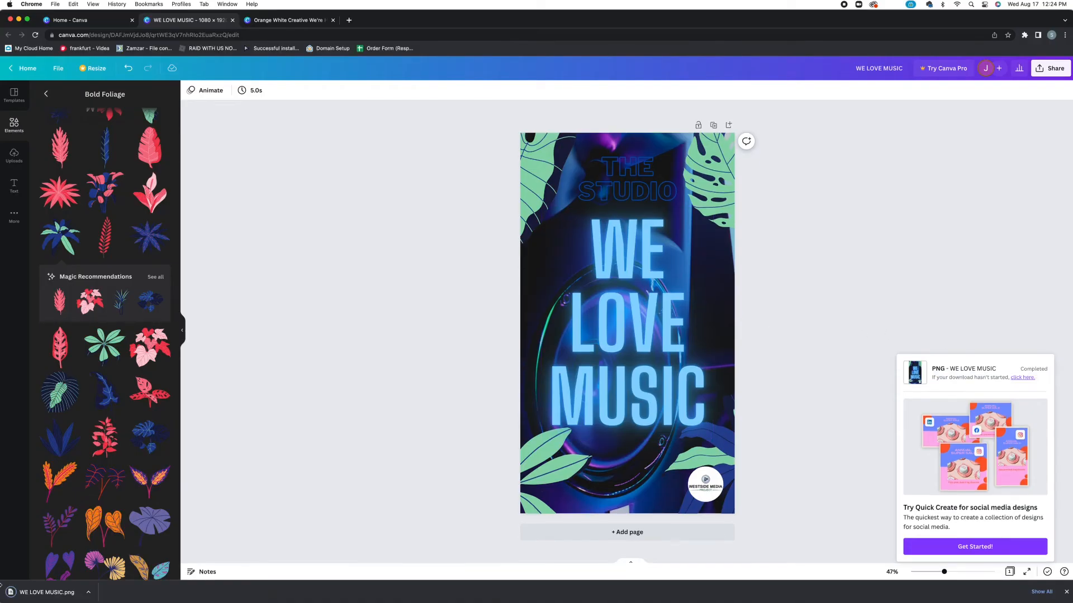